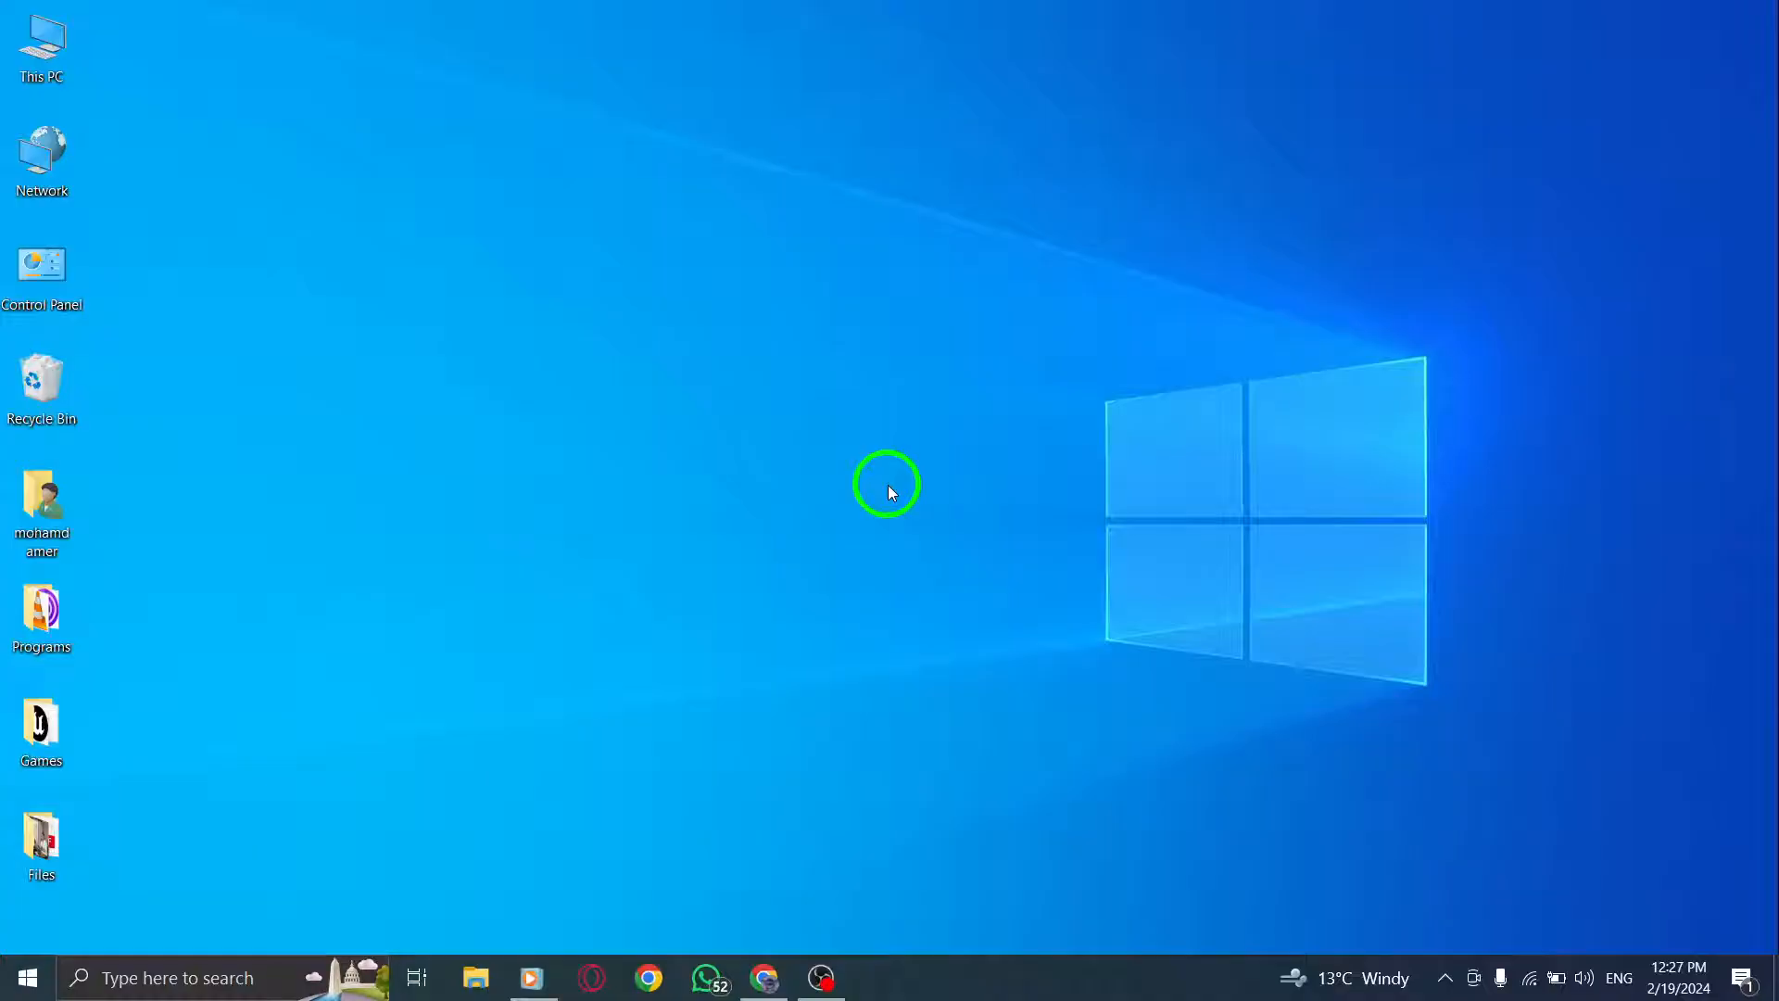
{"action": "mouse_move", "coordinate": [843, 651]}
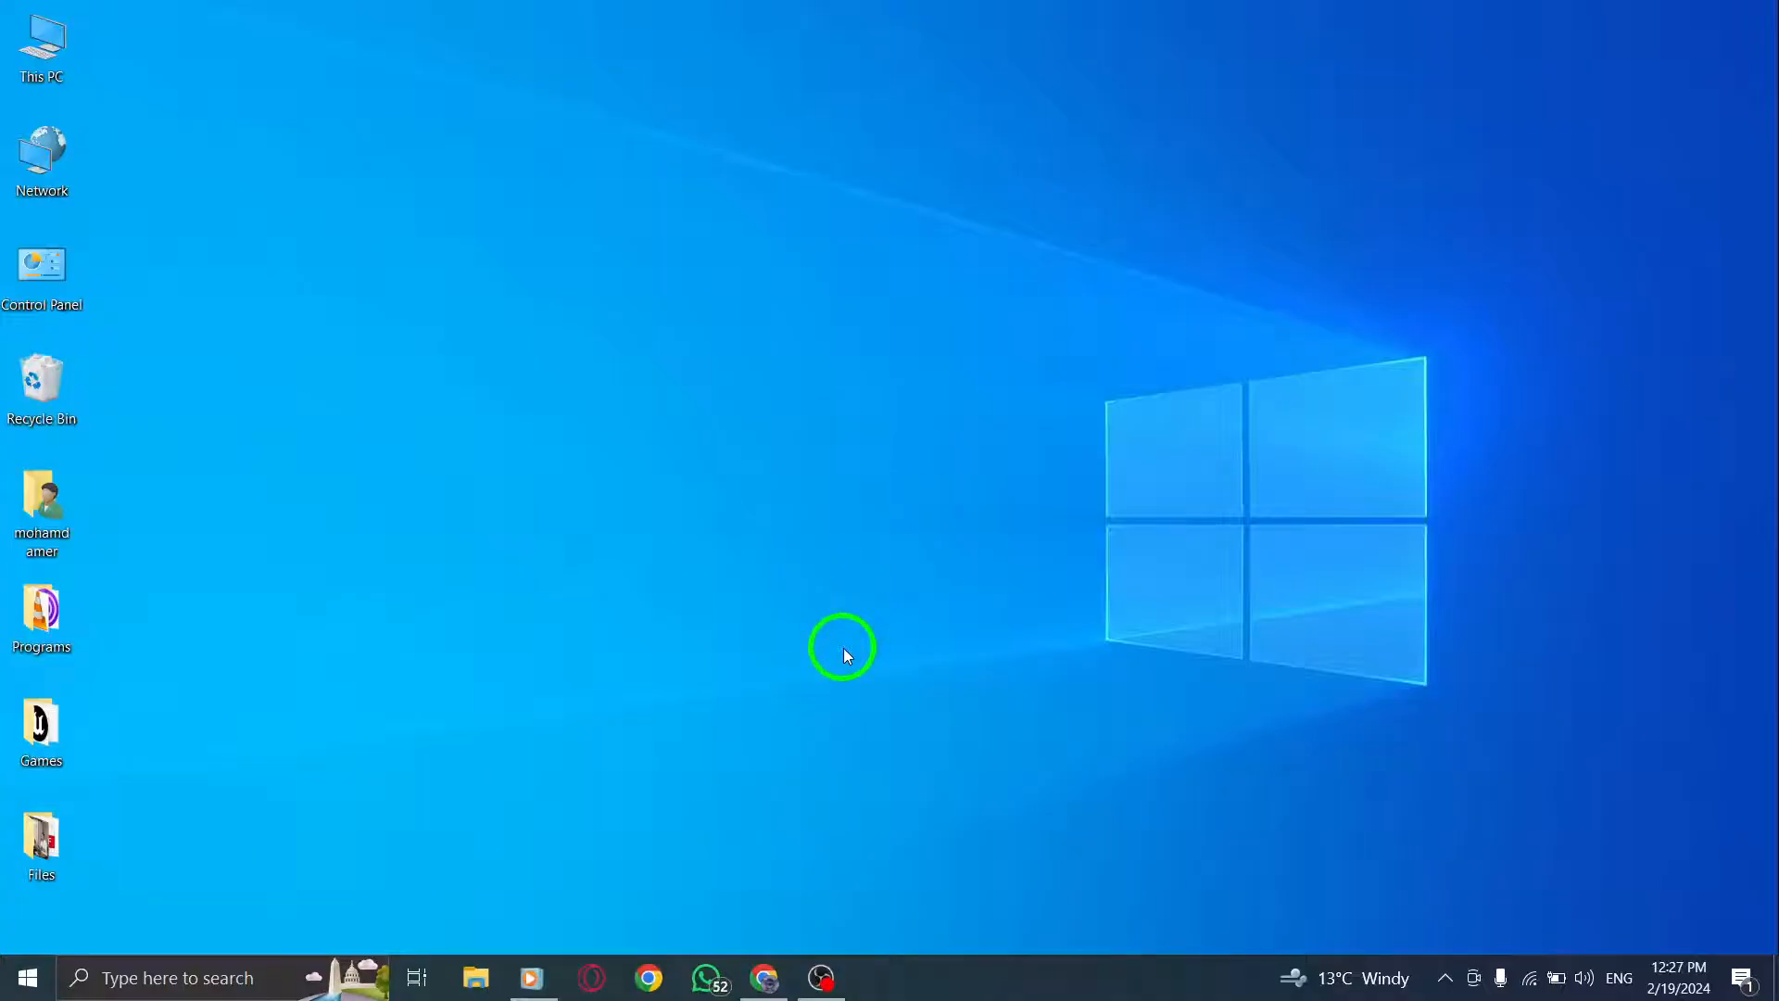
- Repost Elon Musk's 'history remembers you as a salad' post from the home feed
{"action": "left_click", "coordinate": [765, 977]}
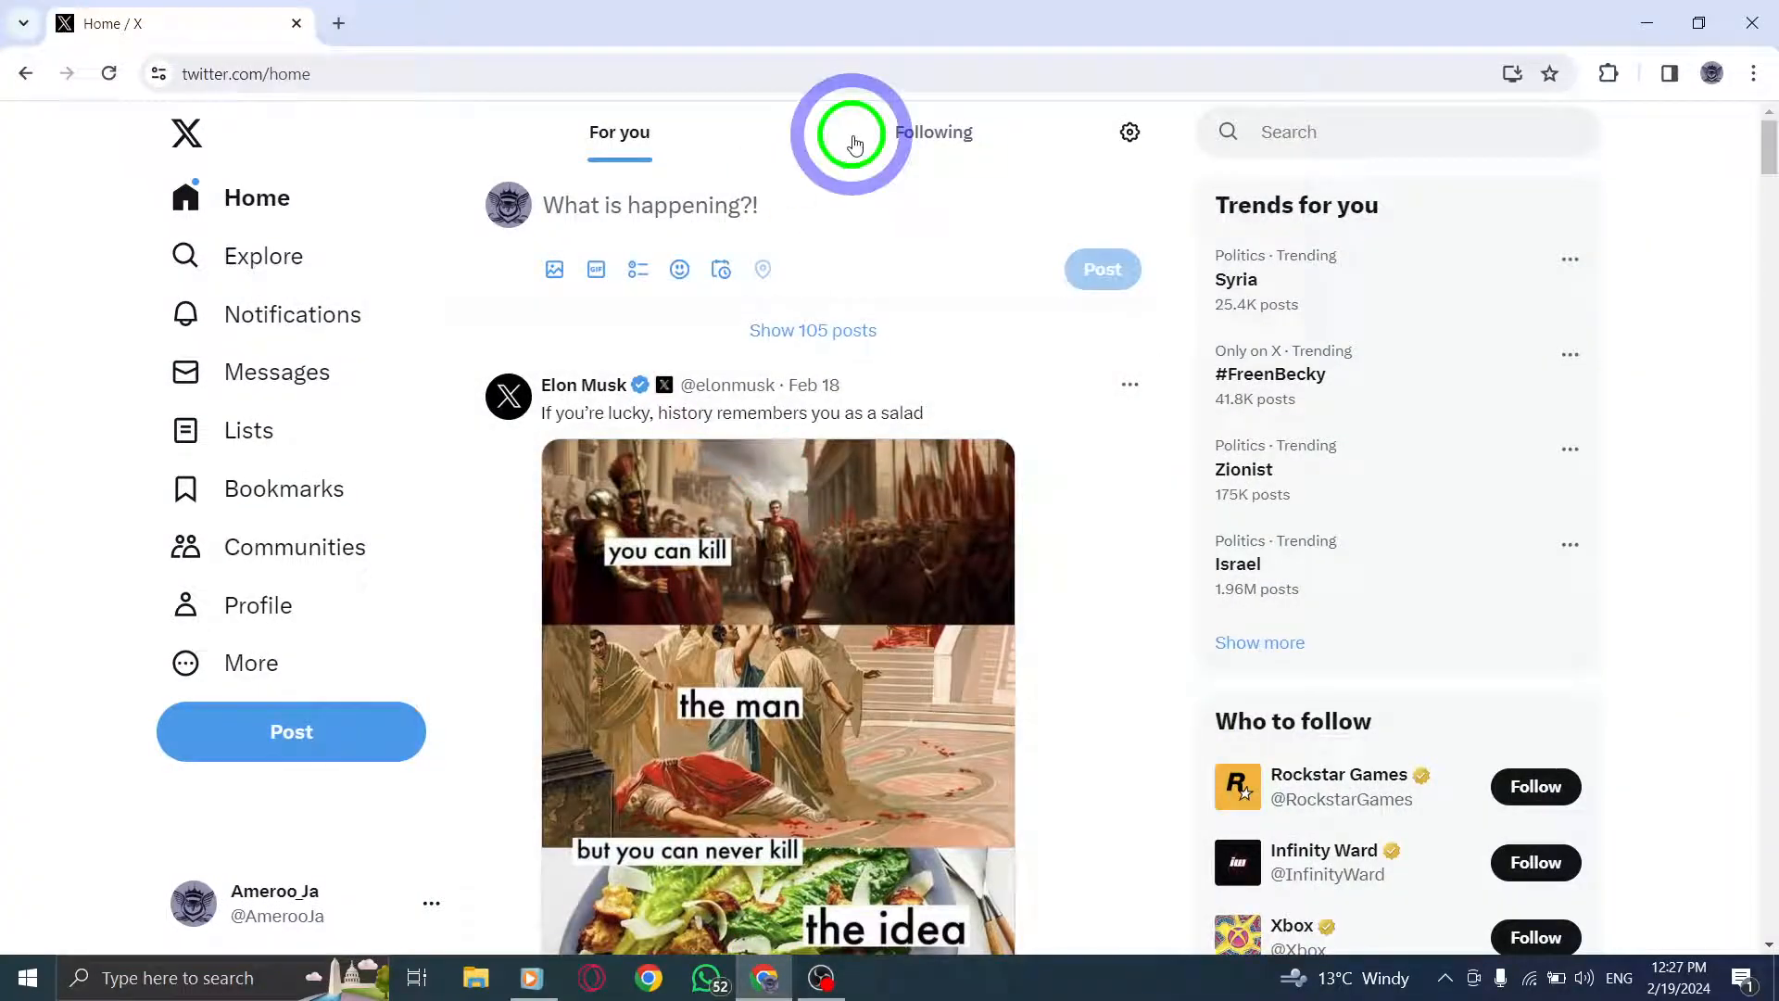
{"action": "scroll", "scroll_direction": "down", "scroll_amount": 3}
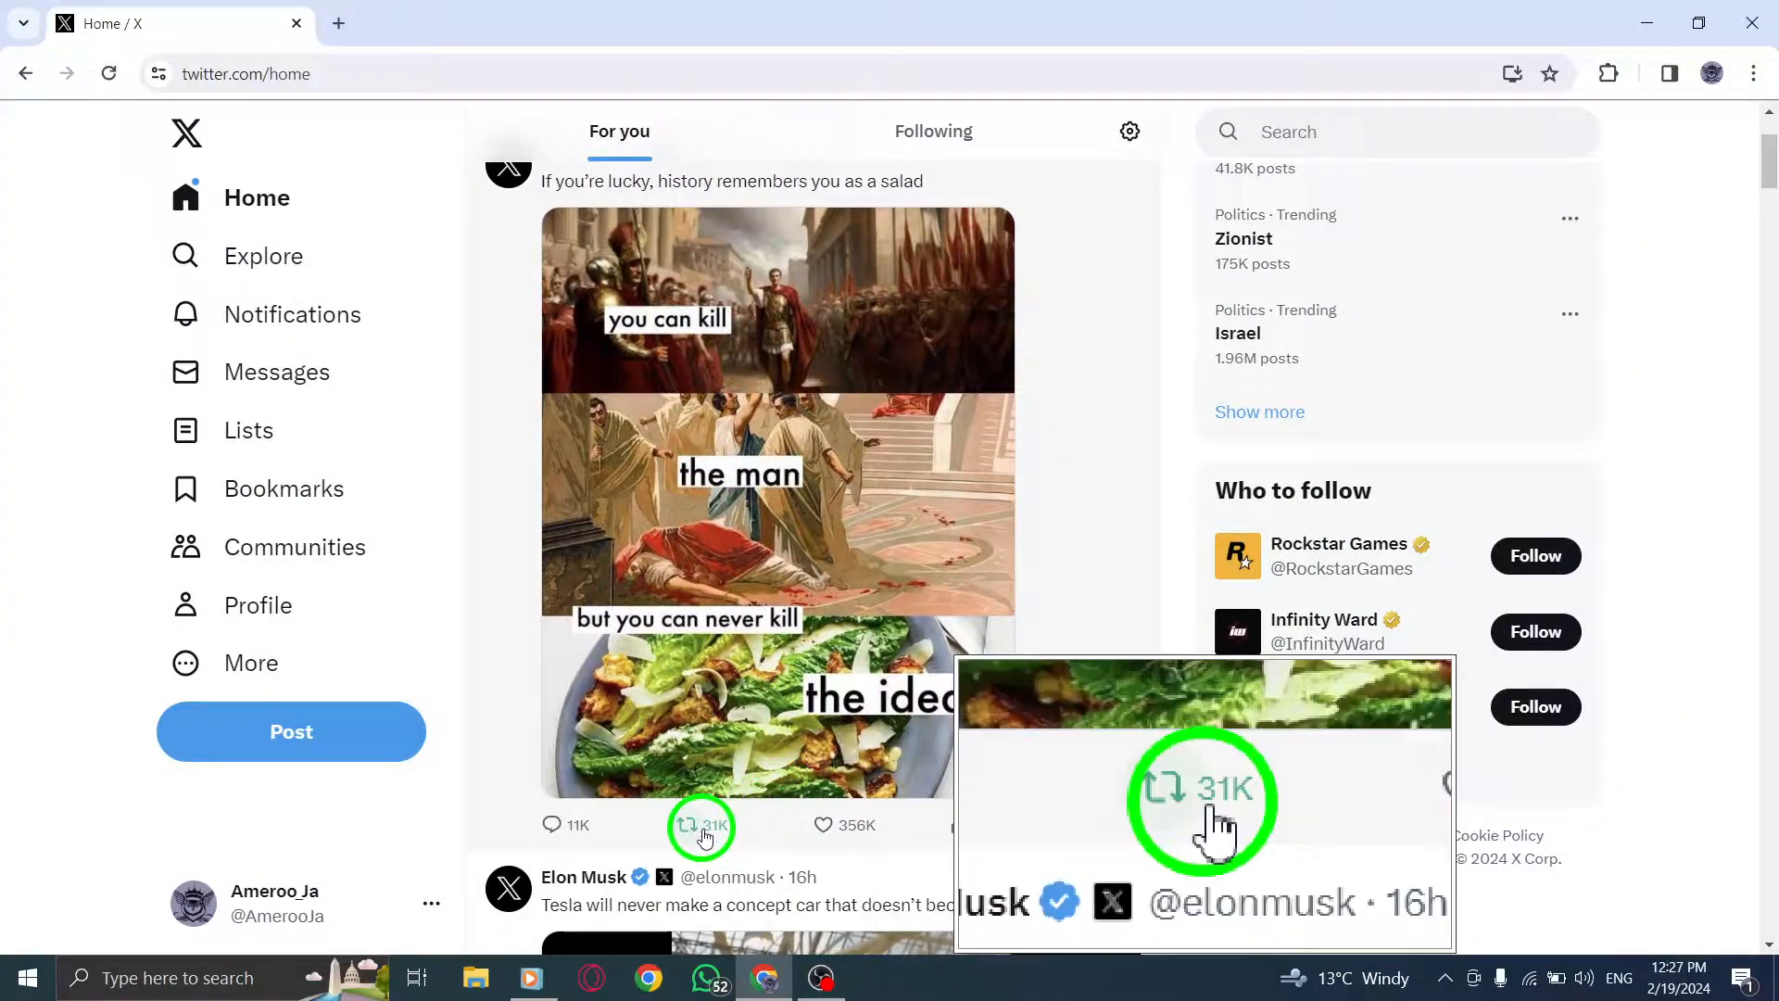
{"action": "mouse_move", "coordinate": [701, 824]}
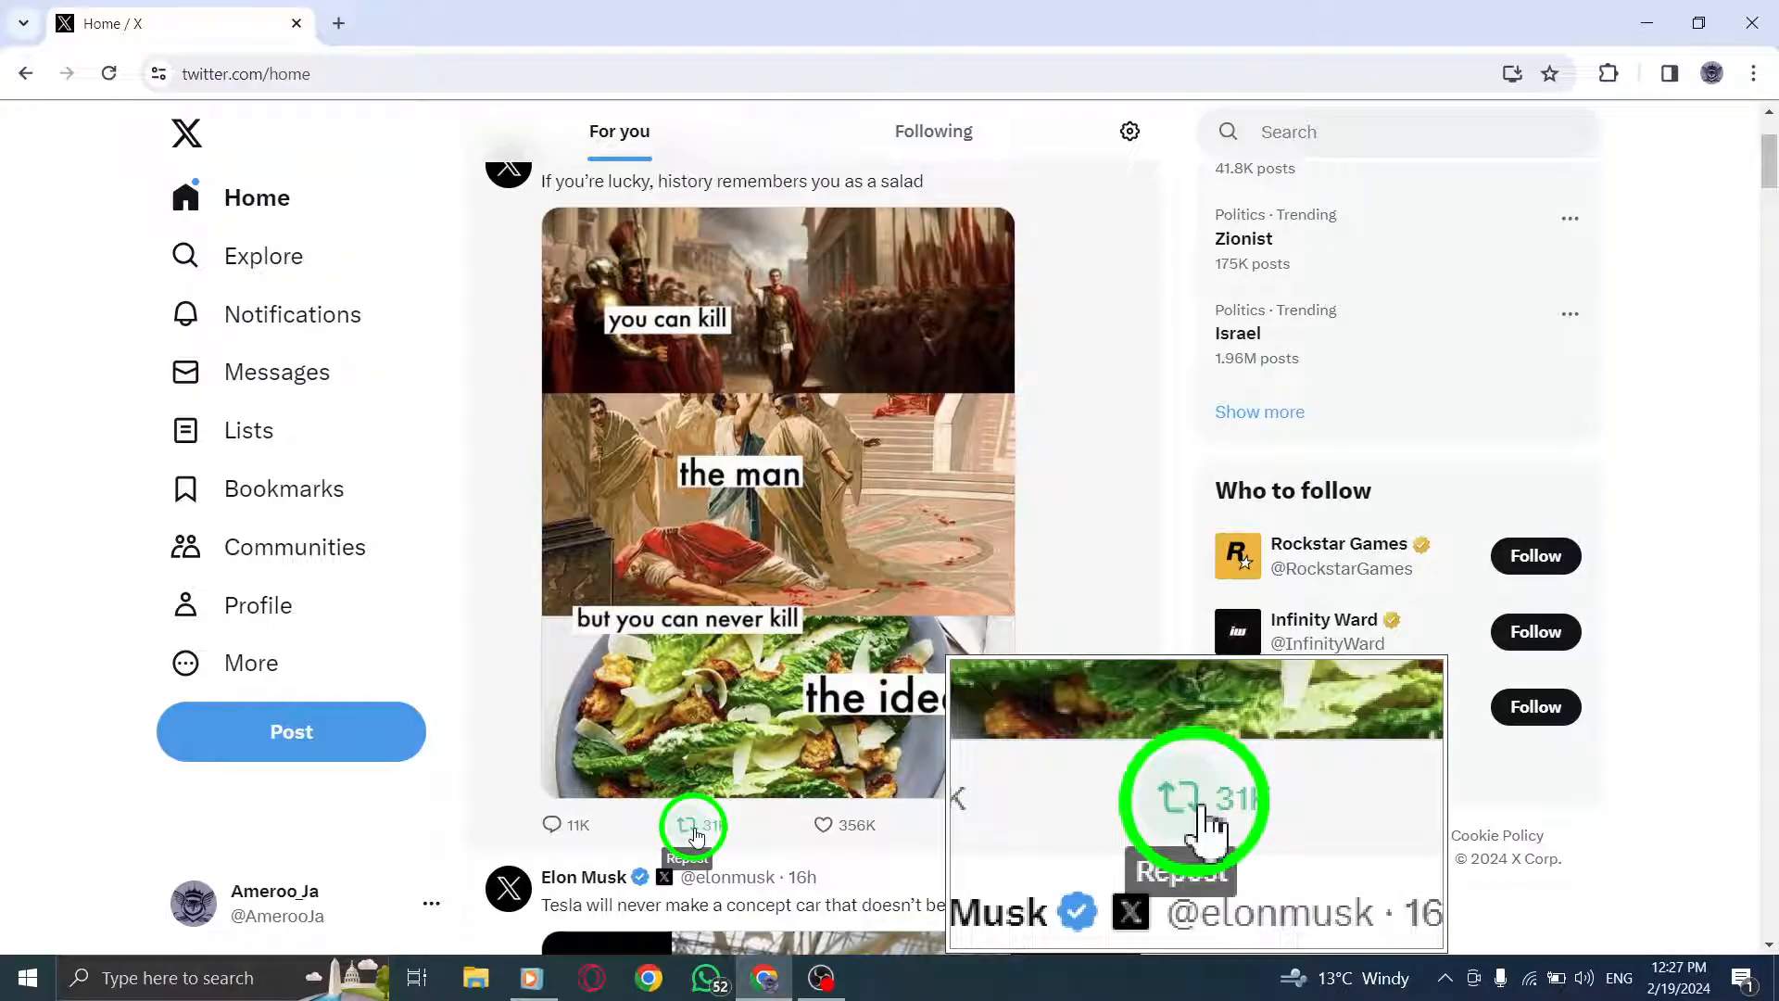
{"action": "left_click", "coordinate": [693, 824]}
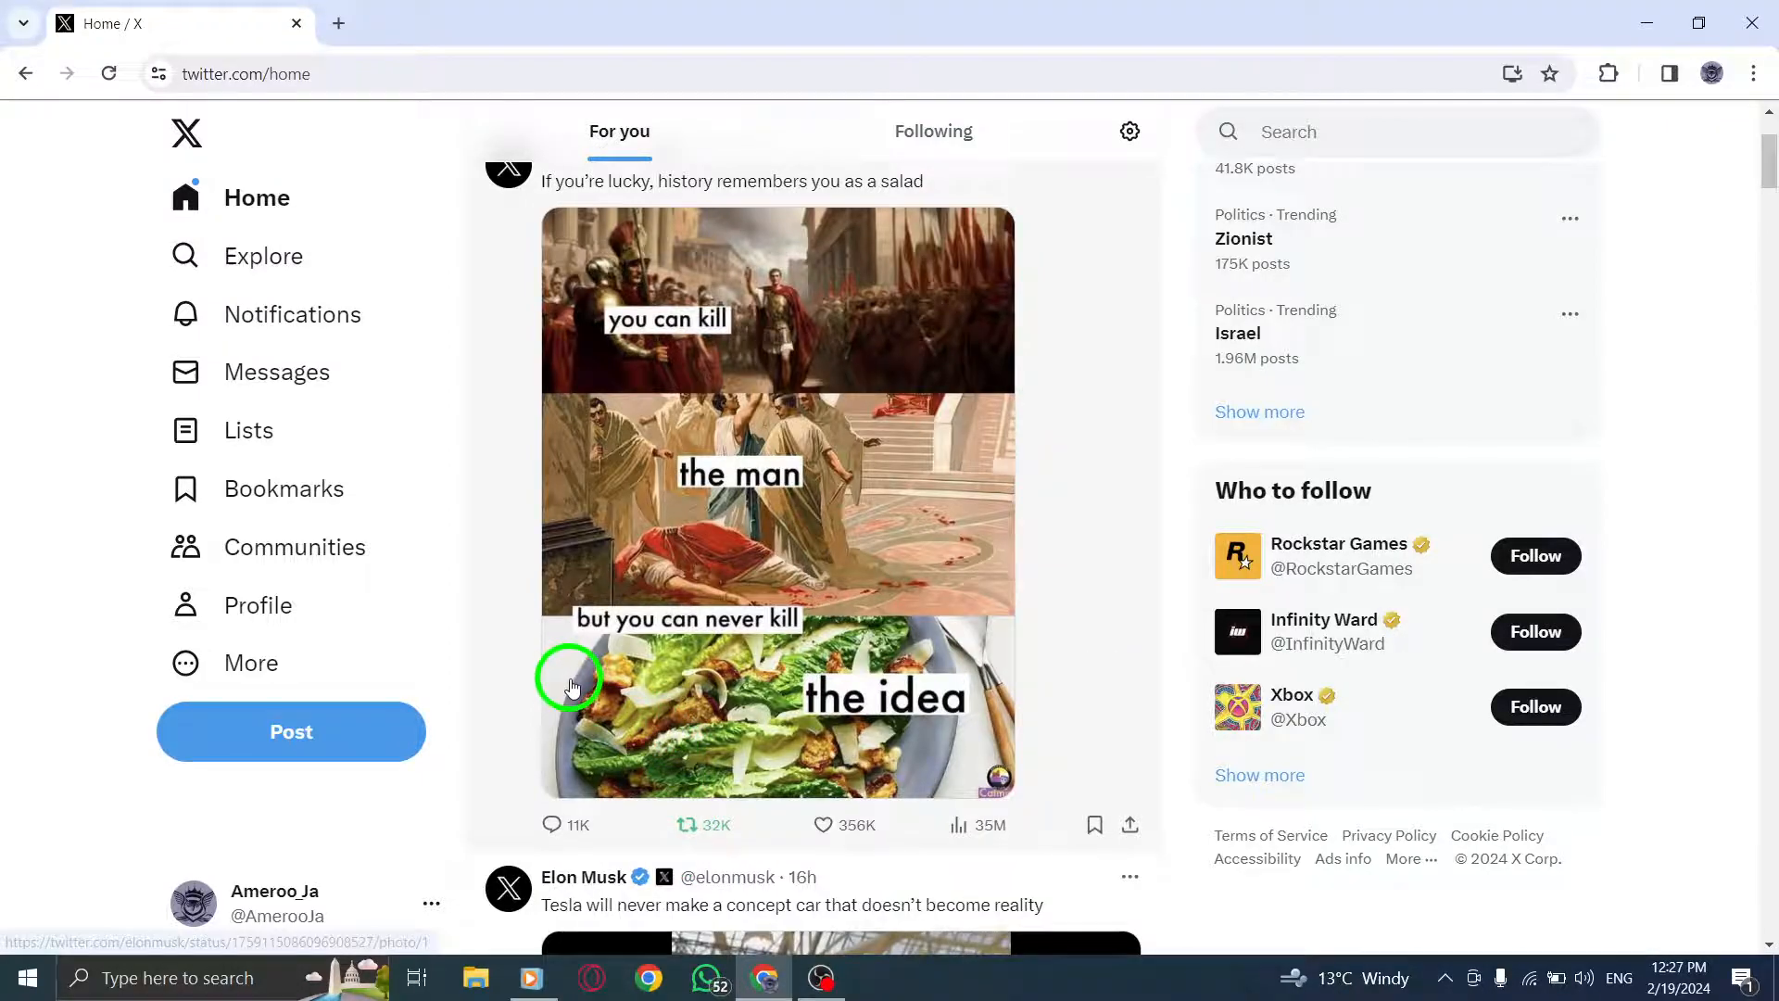
{"action": "mouse_move", "coordinate": [669, 814]}
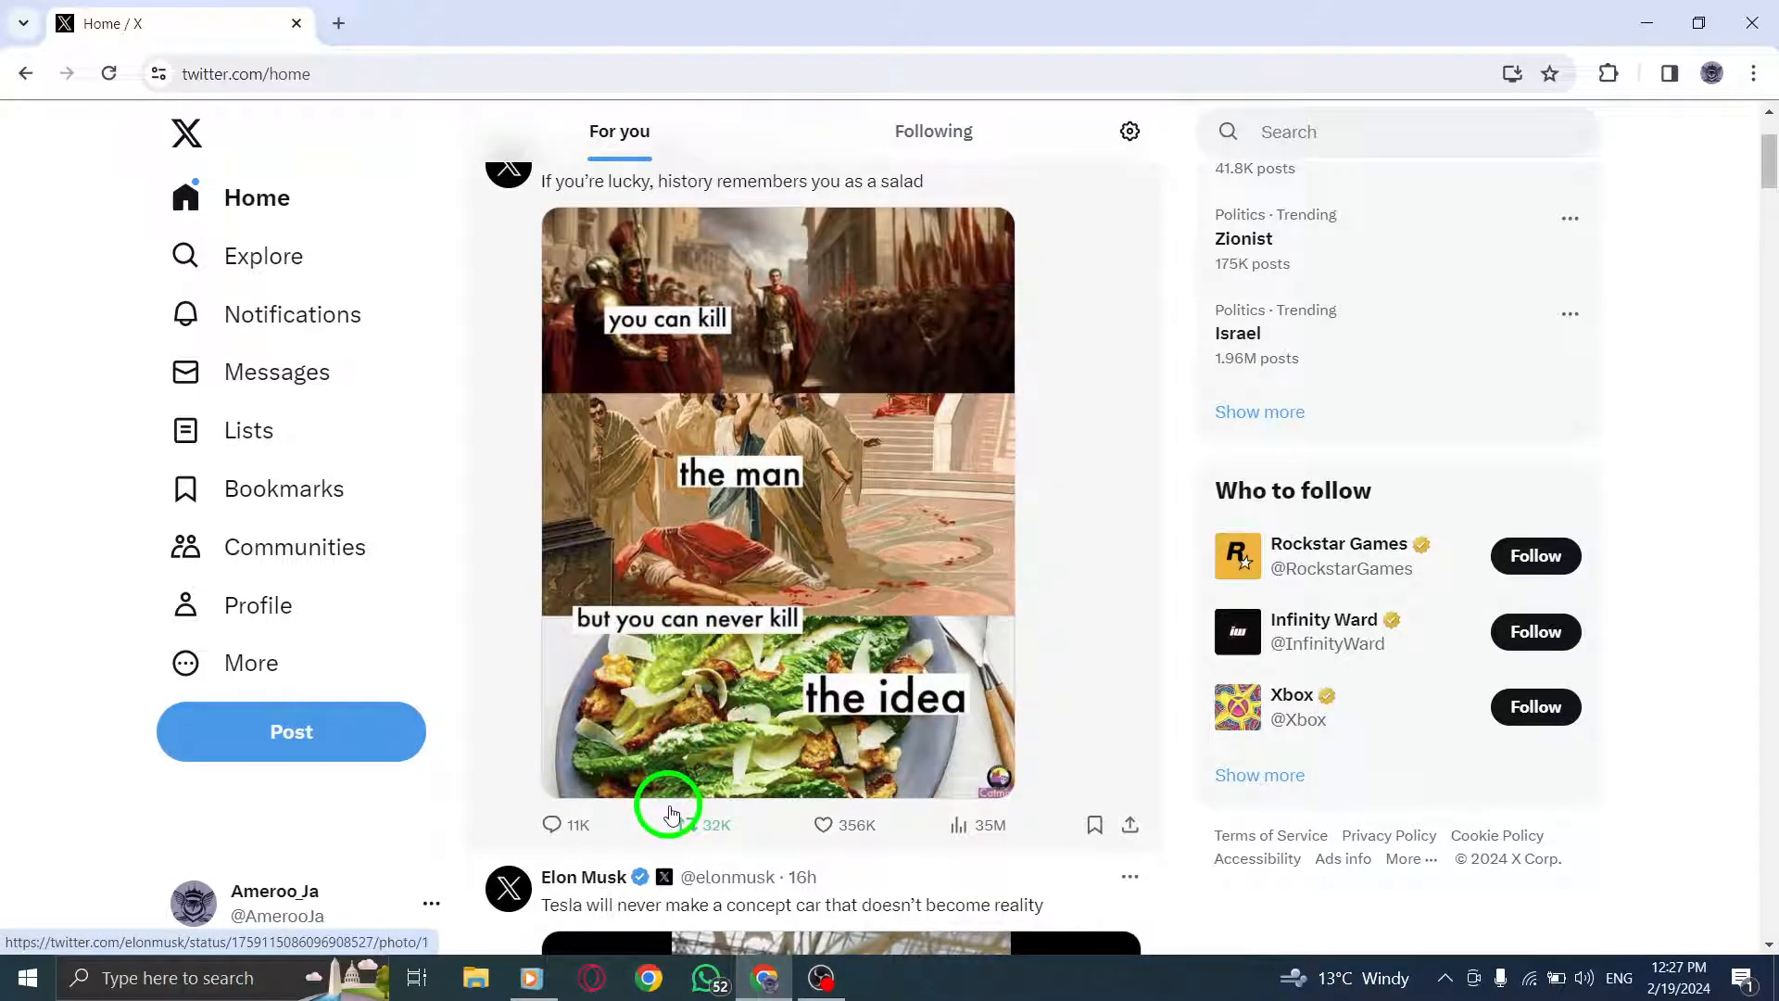
{"action": "left_click", "coordinate": [707, 825]}
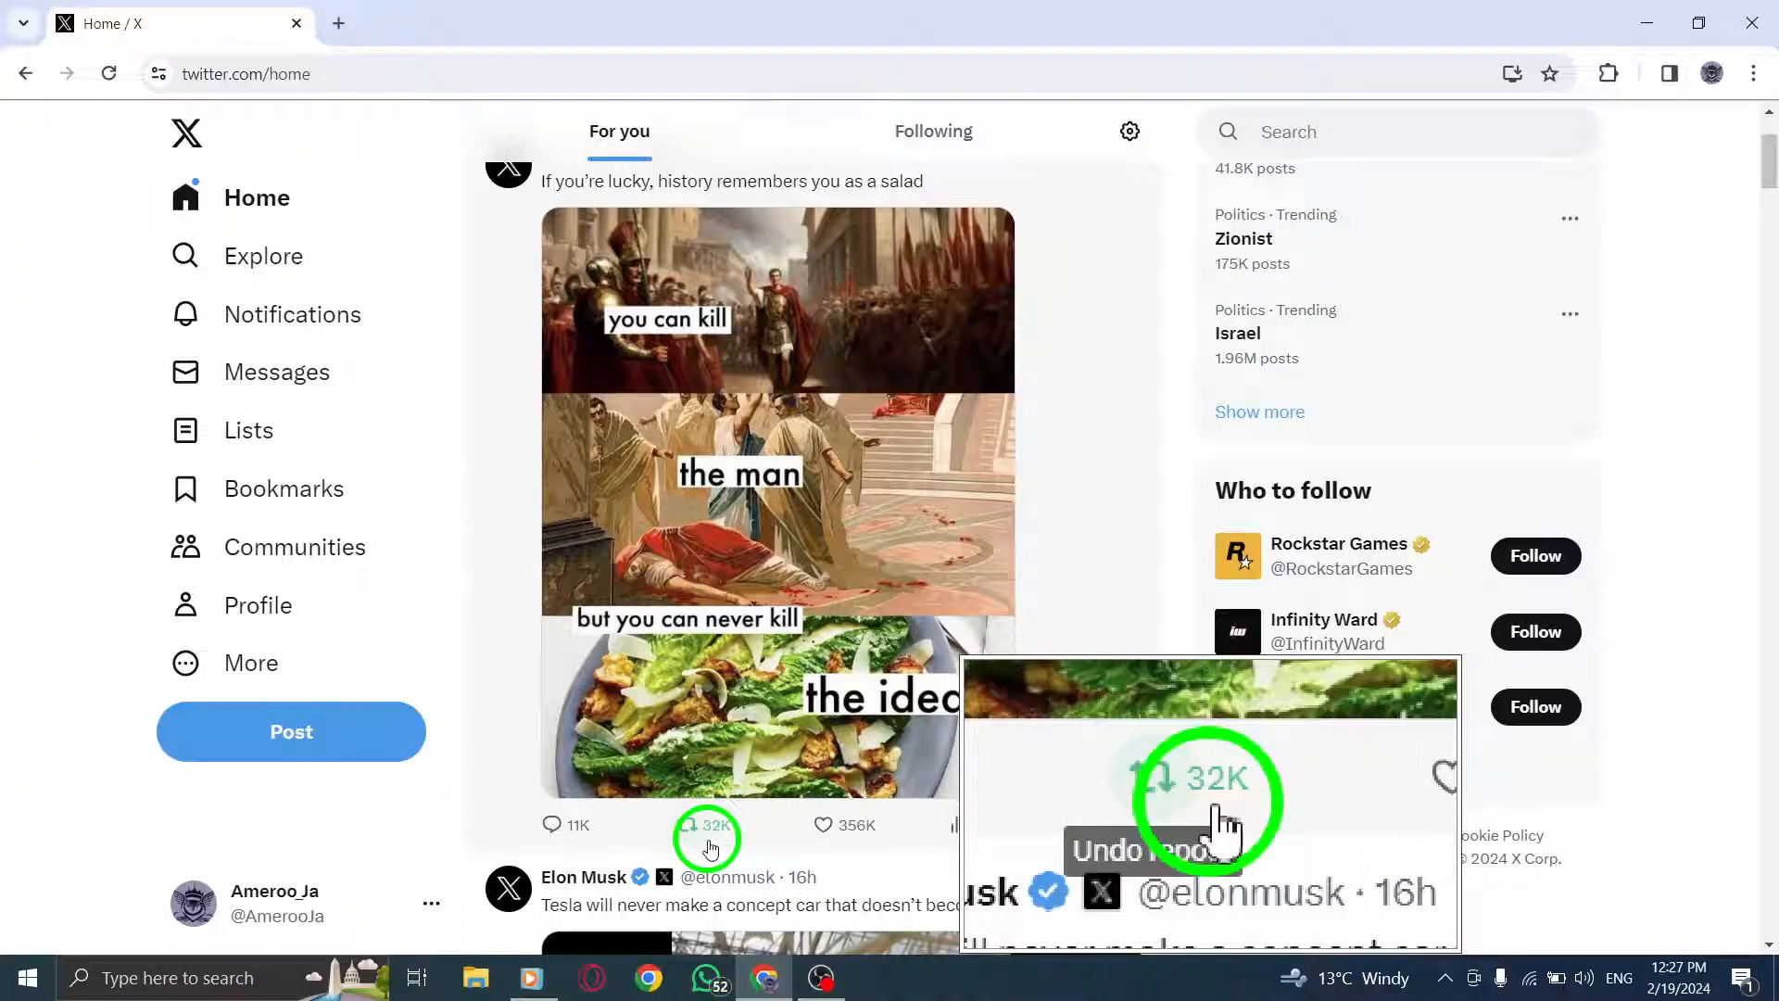
{"action": "left_click", "coordinate": [707, 824]}
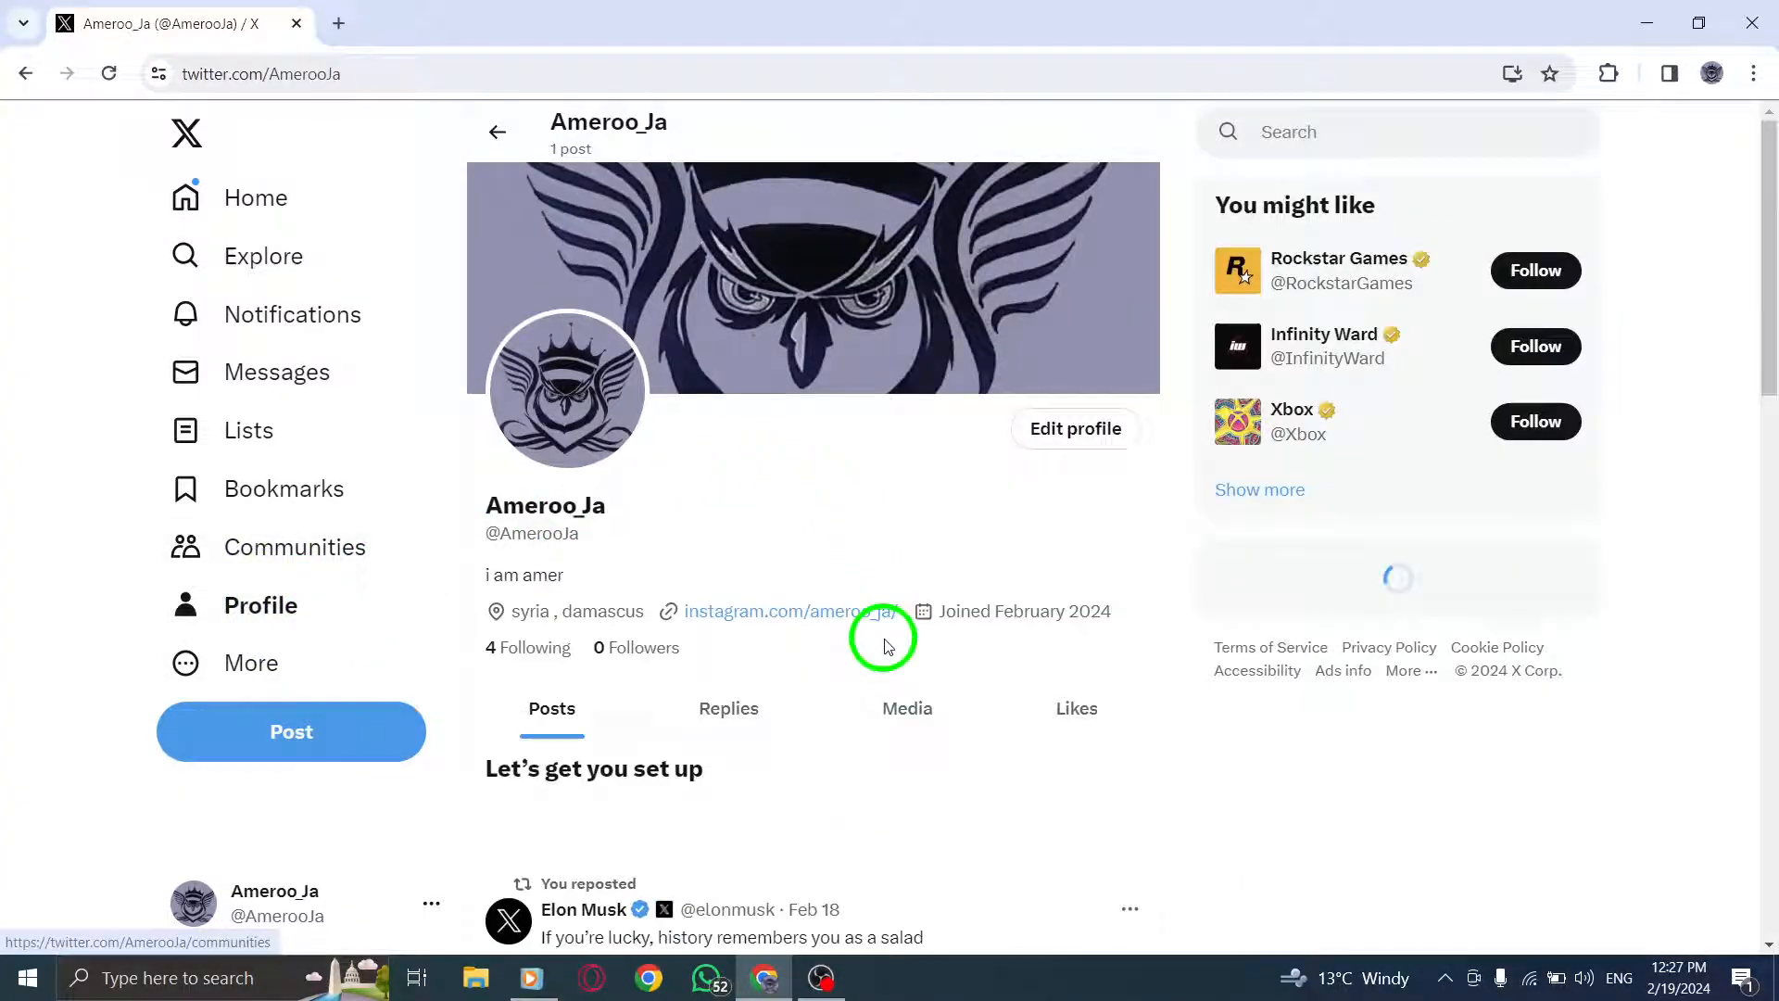
{"action": "scroll", "scroll_direction": "down", "scroll_amount": 3}
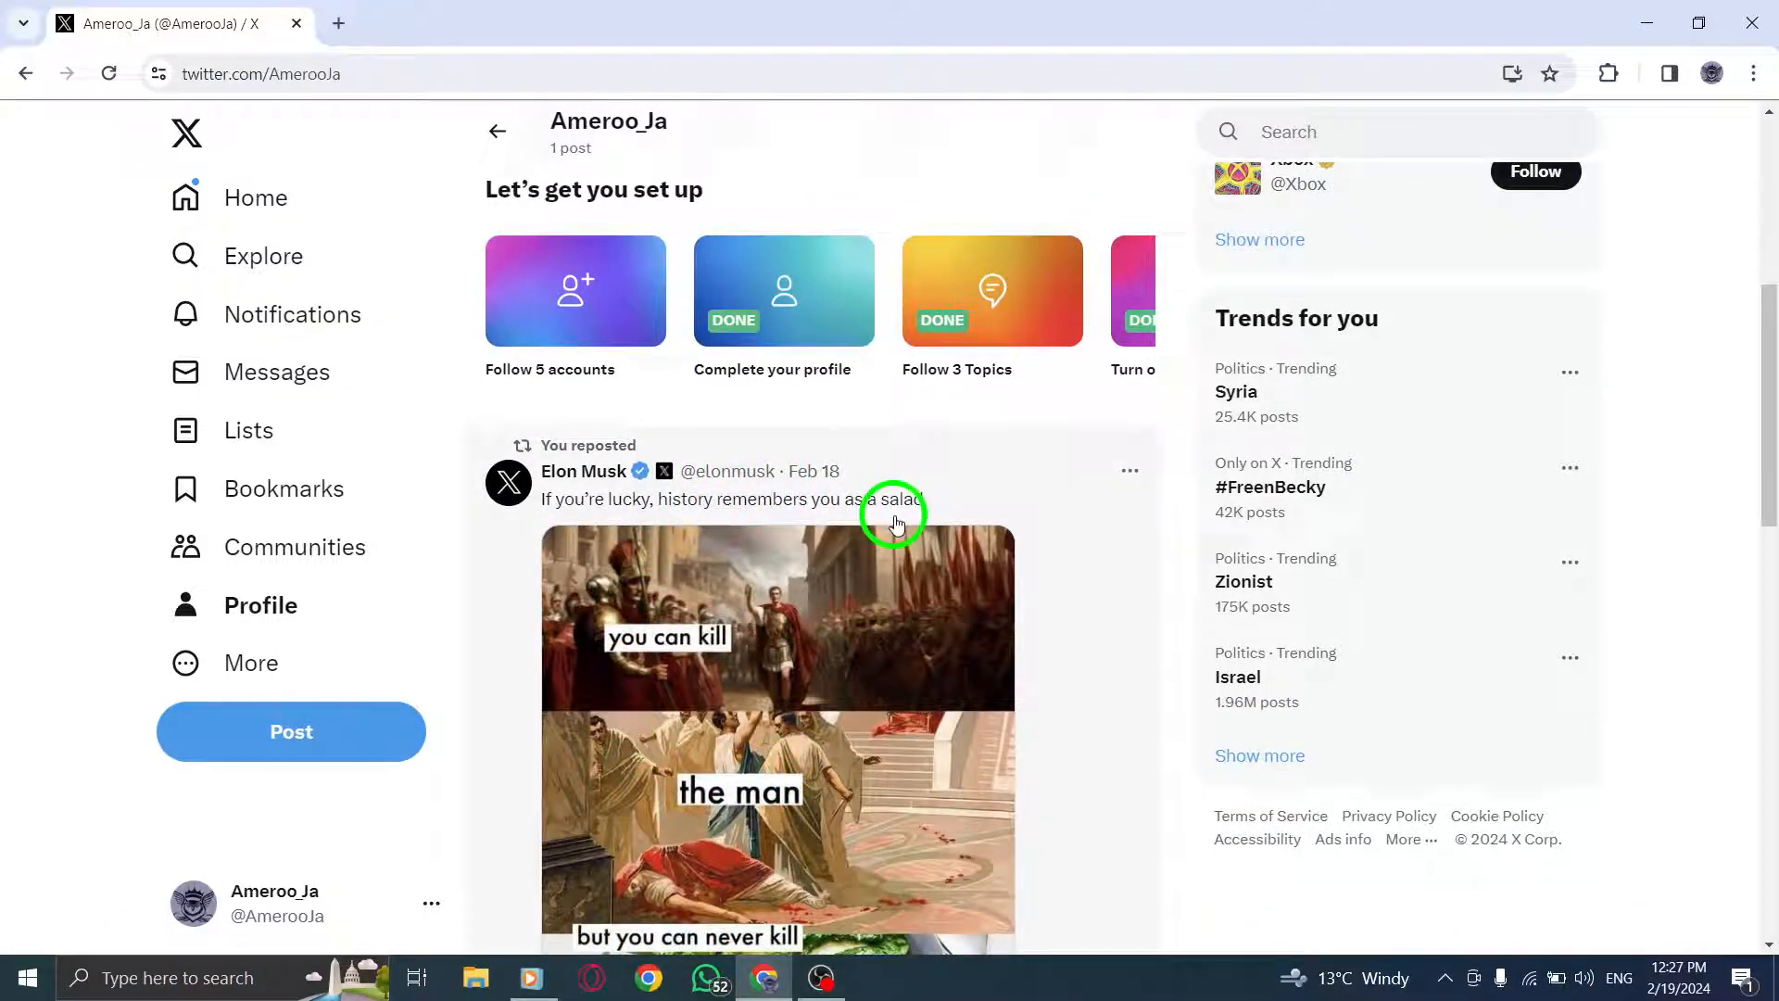
{"action": "scroll", "scroll_direction": "down", "scroll_amount": 3}
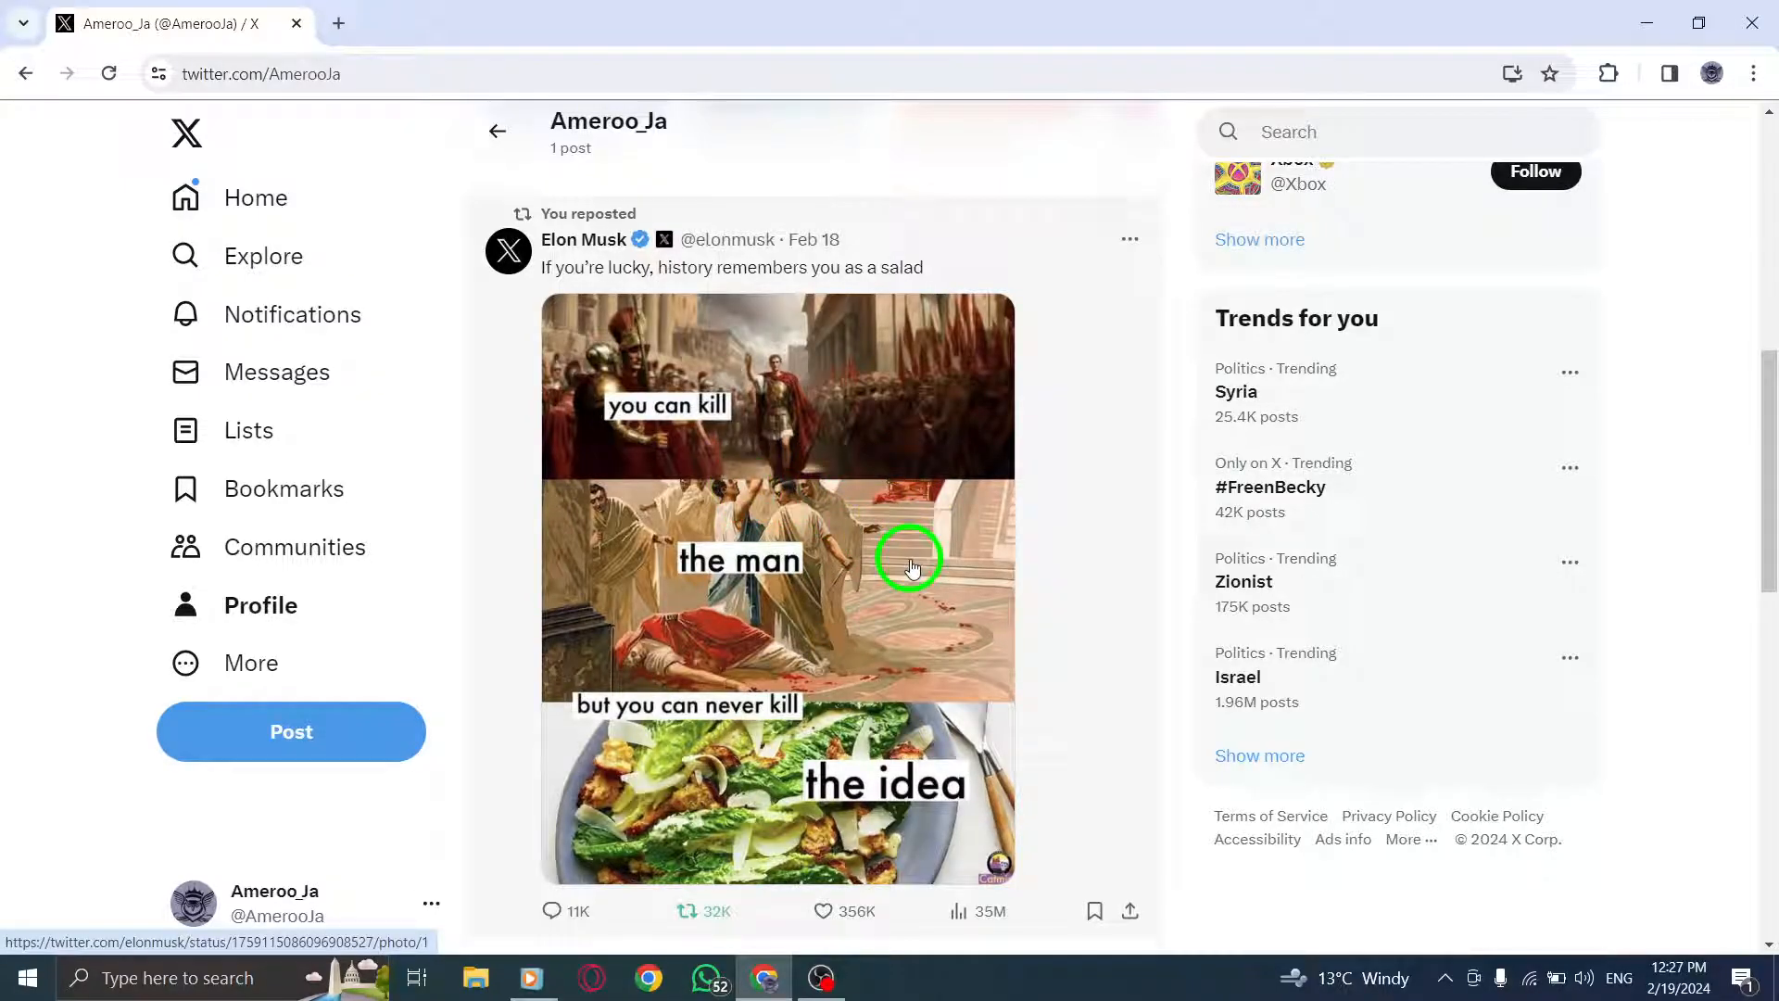
{"action": "scroll", "scroll_direction": "down", "scroll_amount": 3}
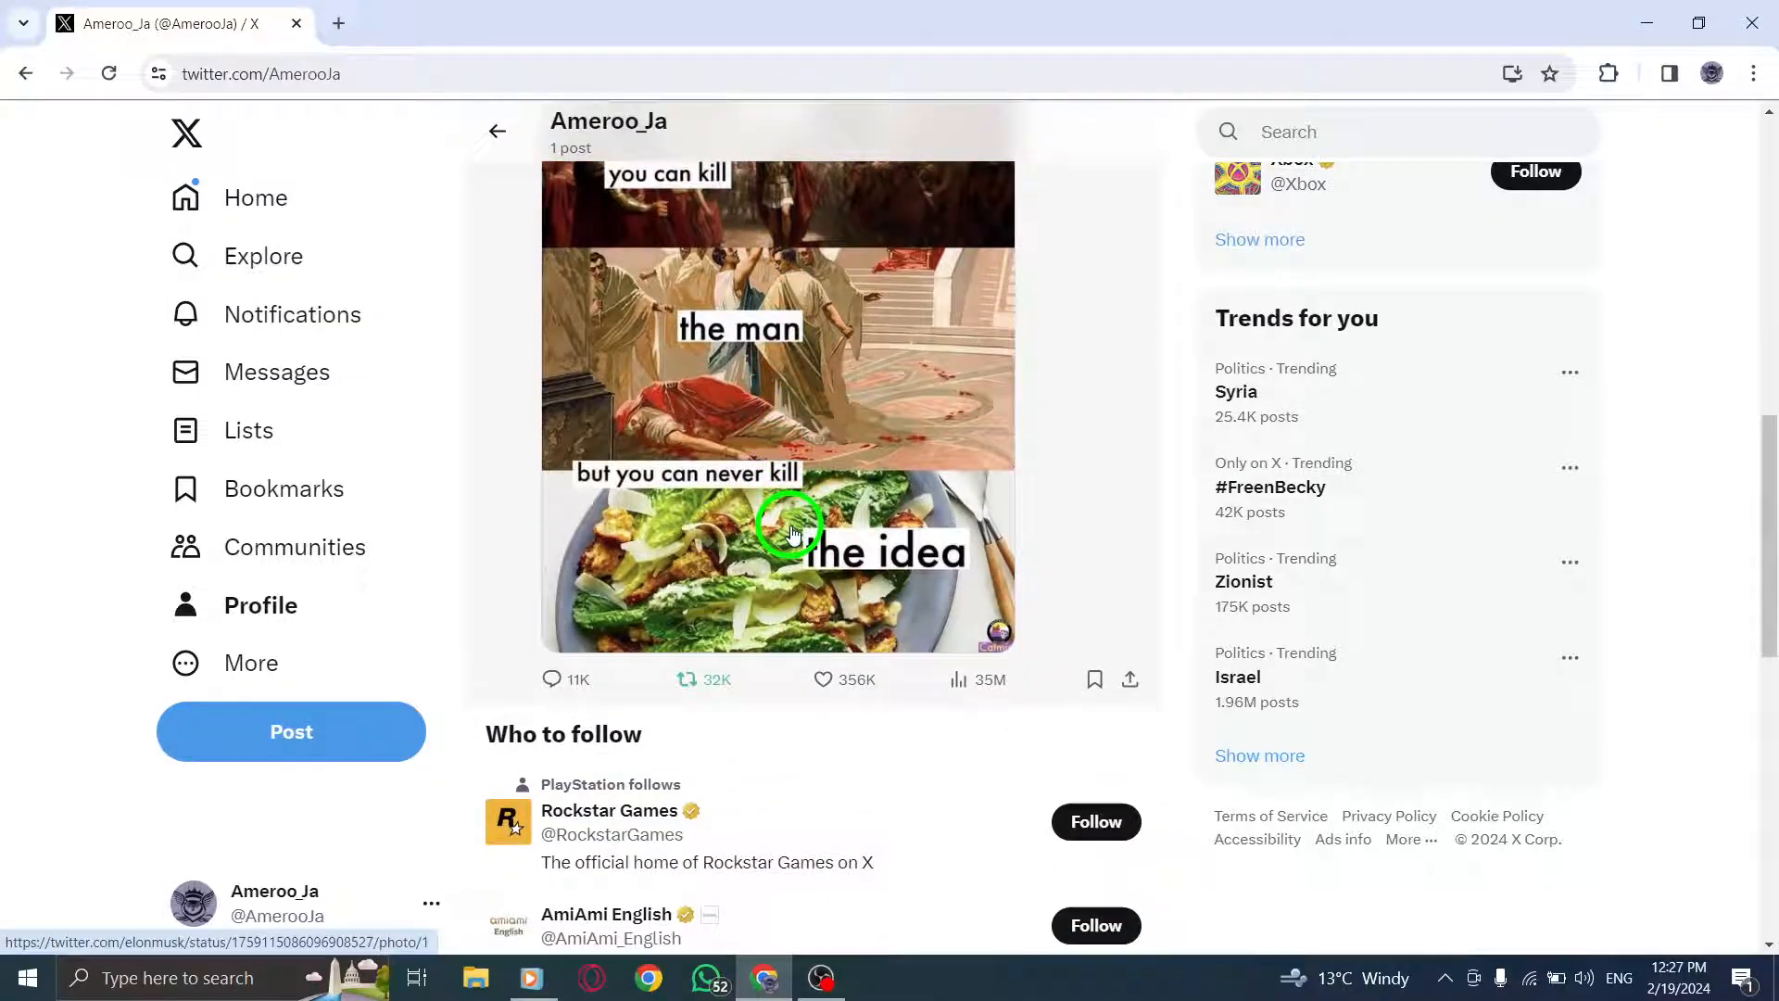
{"action": "left_click", "coordinate": [687, 678]}
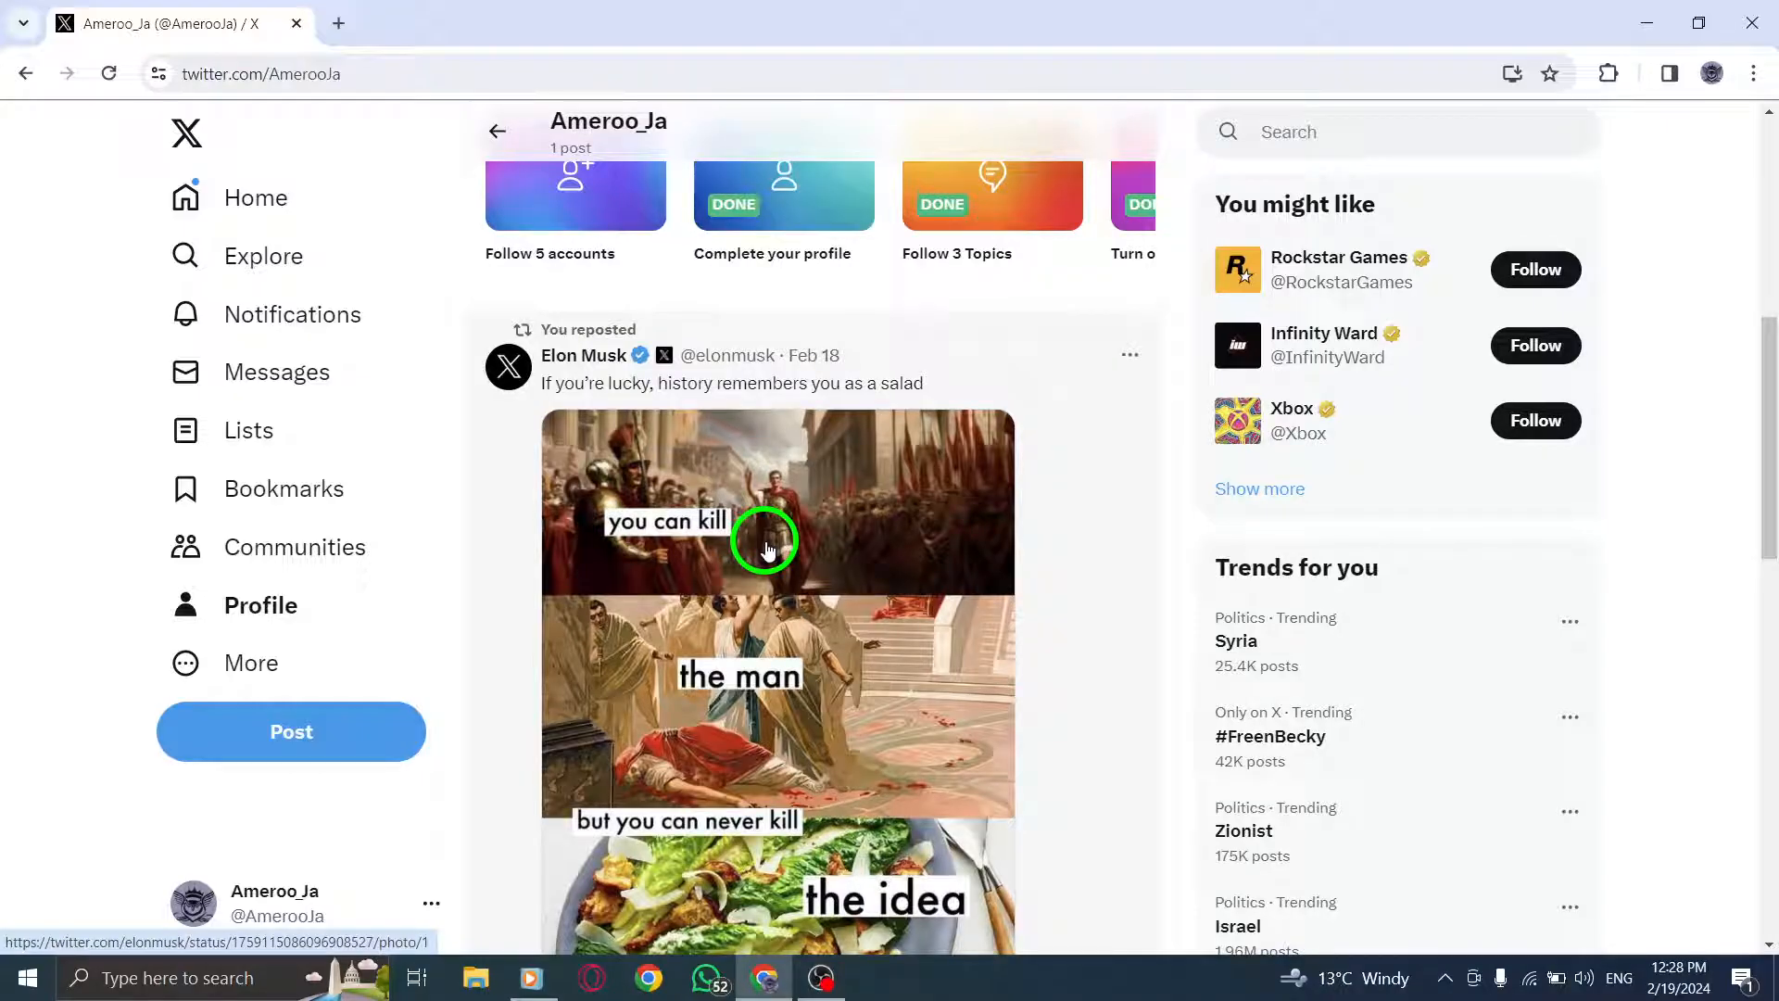
{"action": "scroll", "scroll_direction": "down", "scroll_amount": 3}
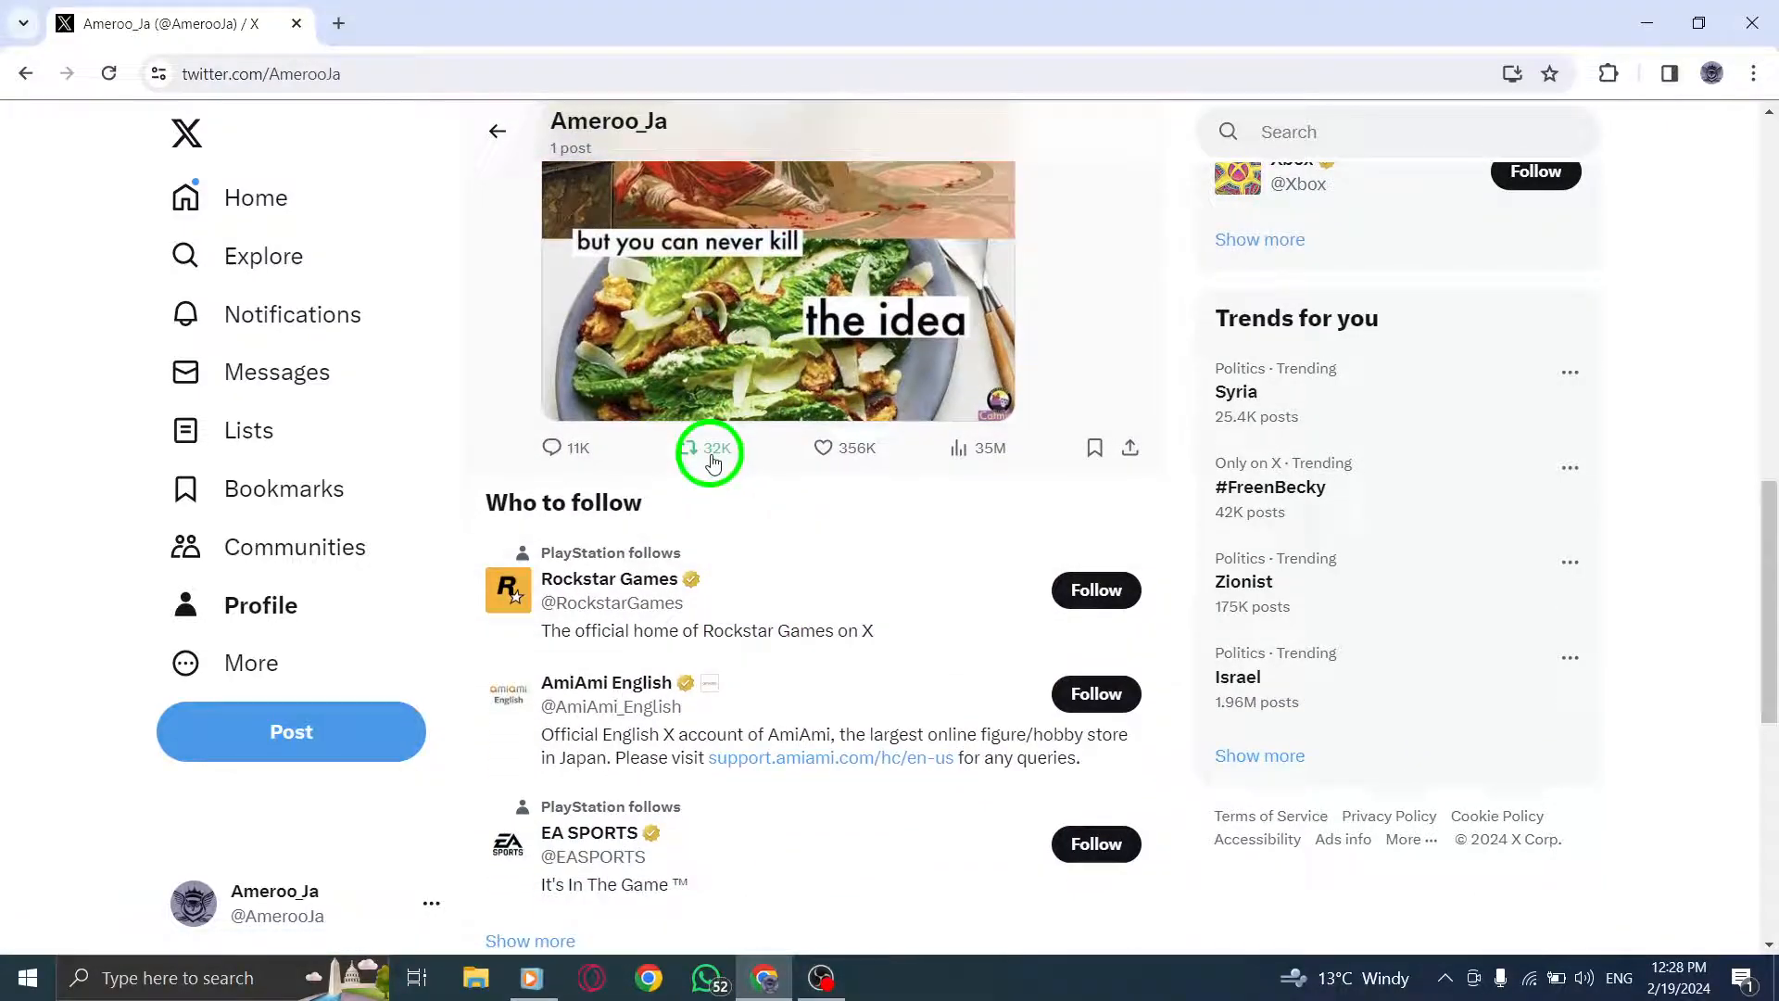
{"action": "left_click", "coordinate": [708, 447]}
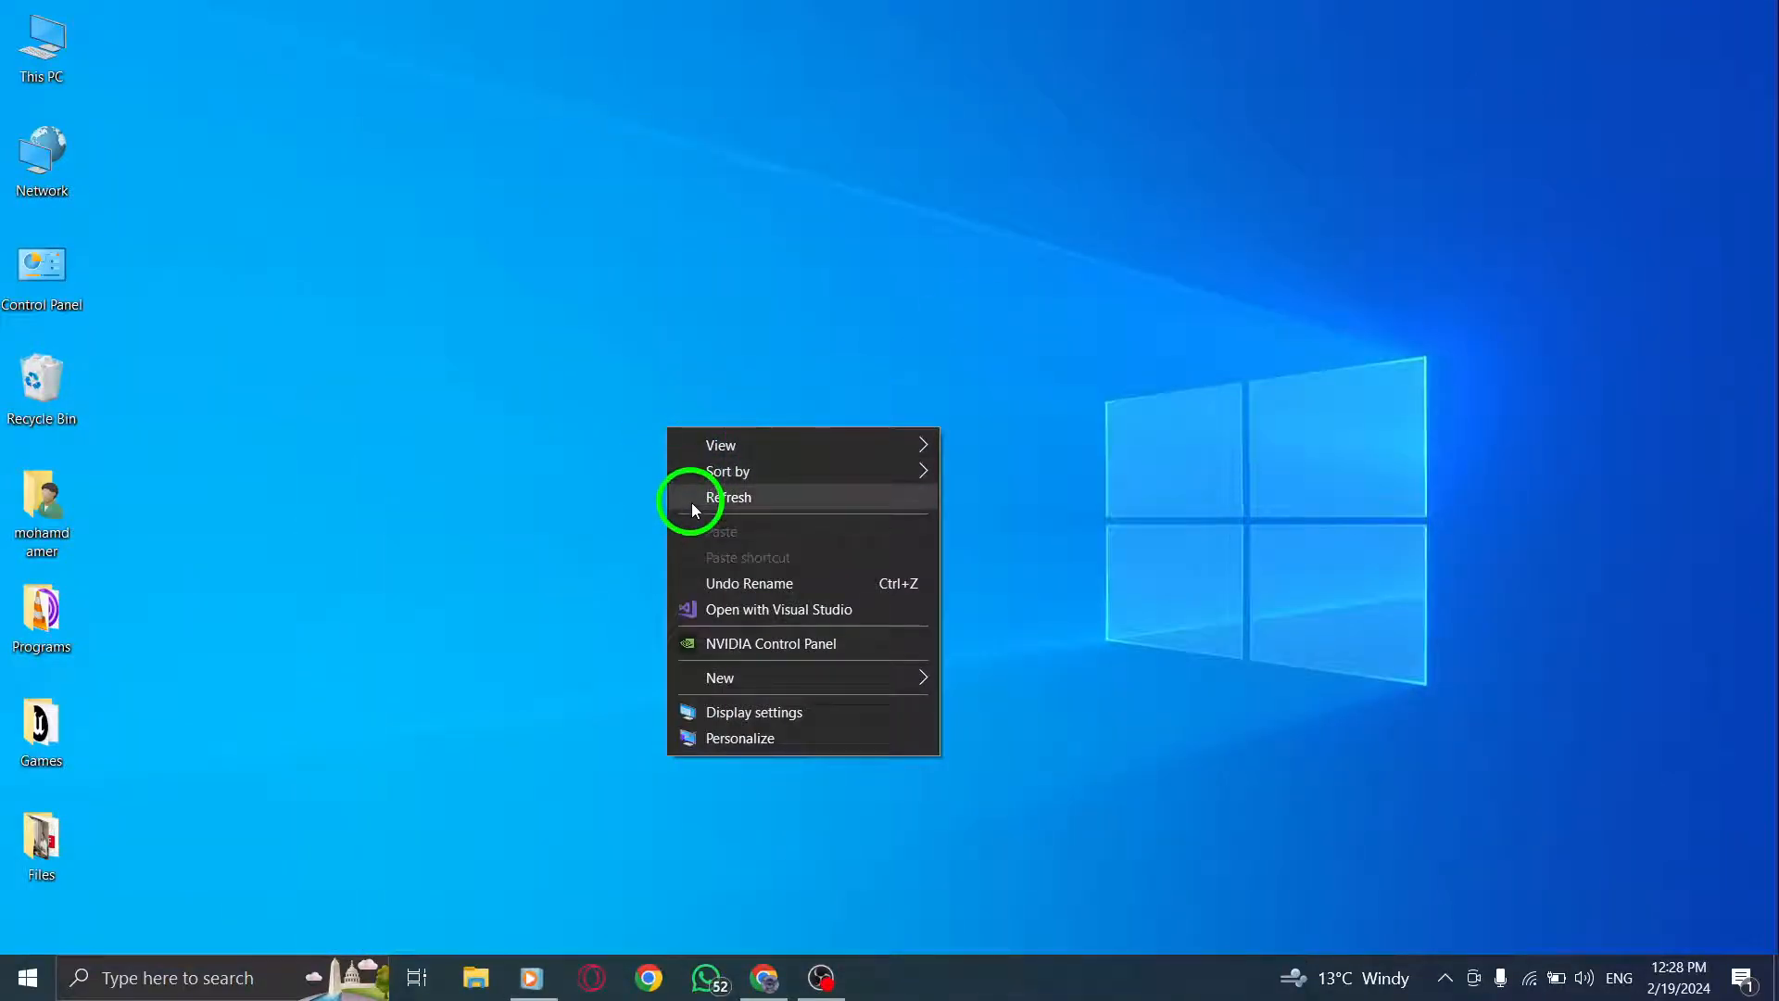
{"action": "left_click", "coordinate": [731, 496]}
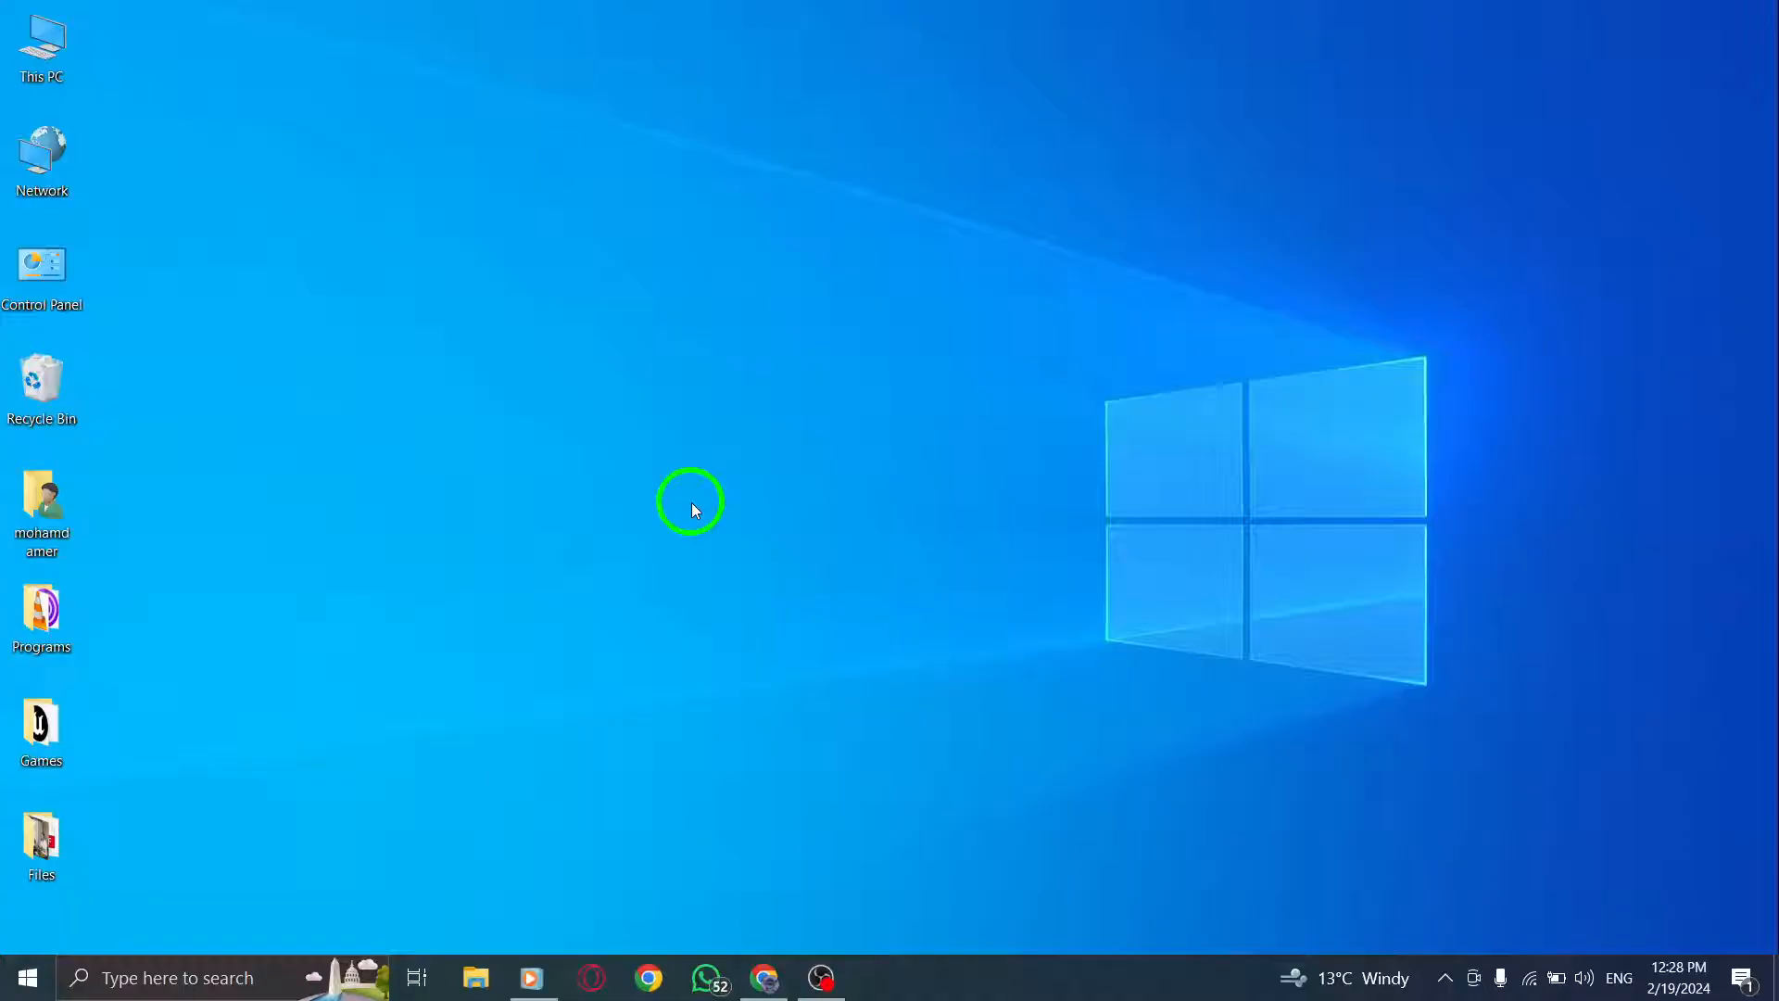